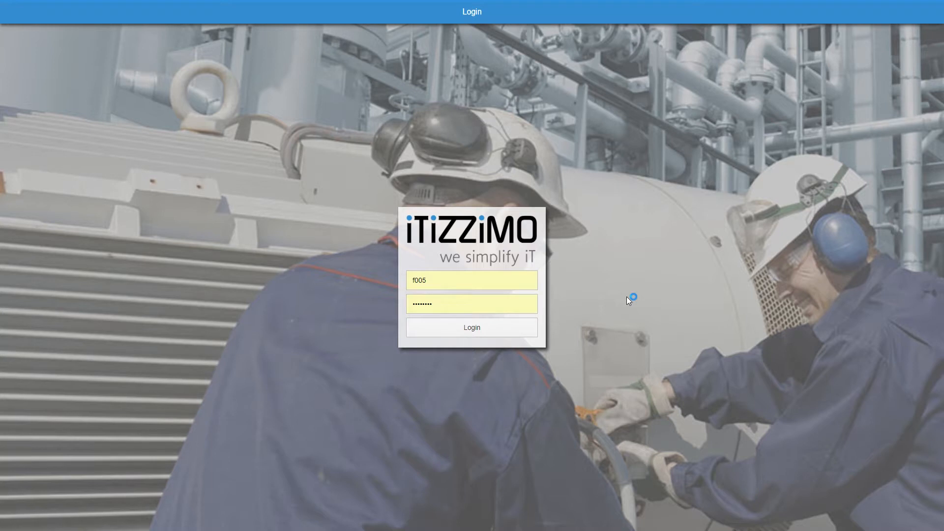
pyautogui.moveTo(505, 280)
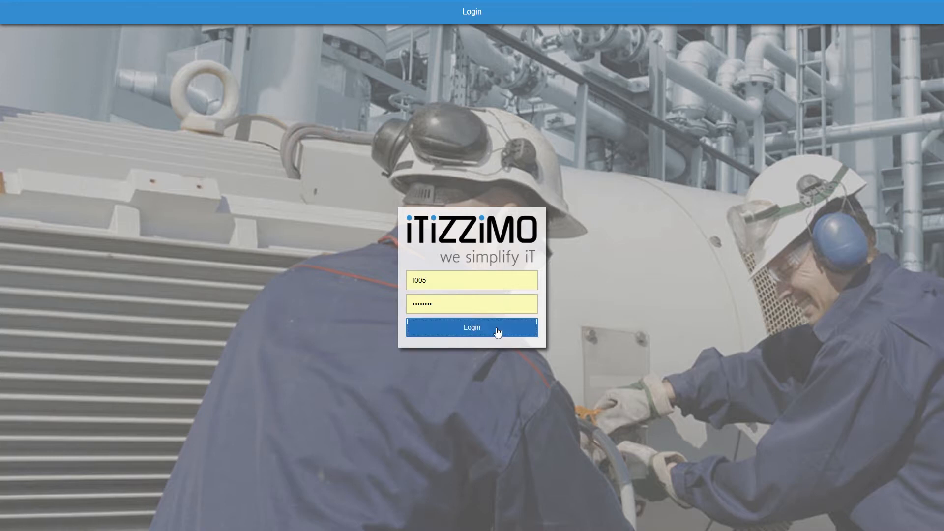
# - Sign in to the machine dashboard and open the account menu from the header
pyautogui.click(472, 327)
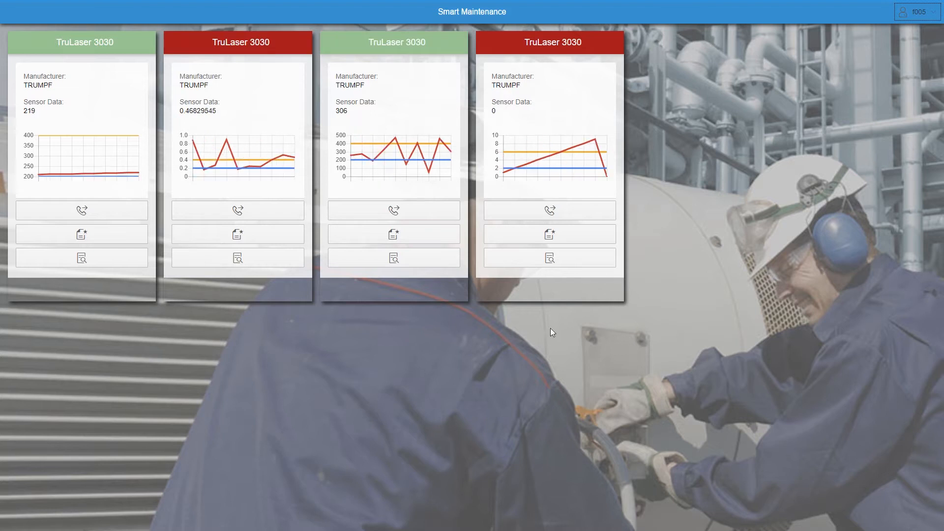
pyautogui.click(914, 11)
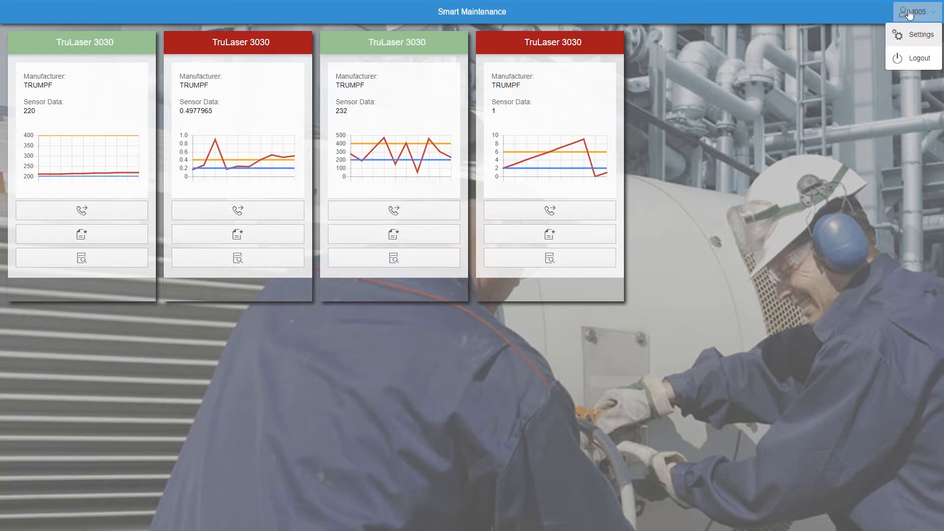
# - In Settings' Inhalt tab, add a blank sensor threshold row and delete it again
pyautogui.click(918, 34)
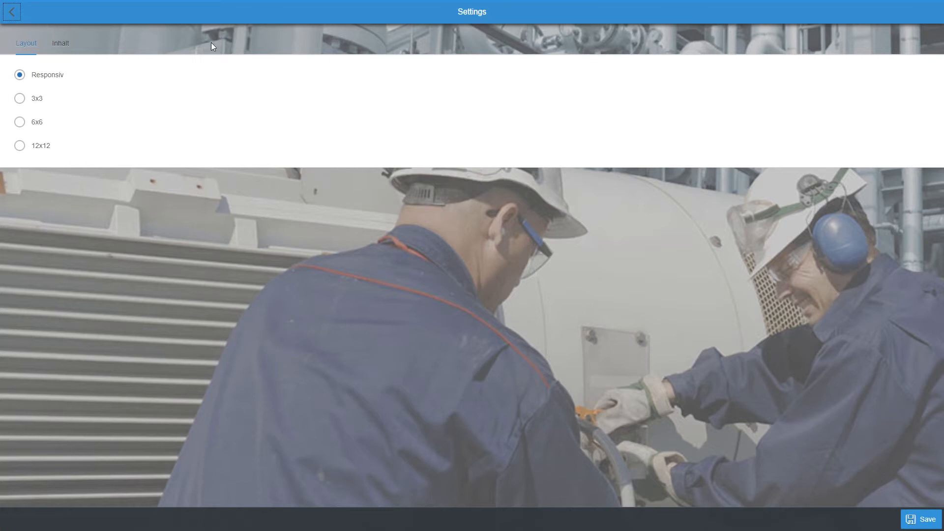
pyautogui.click(60, 43)
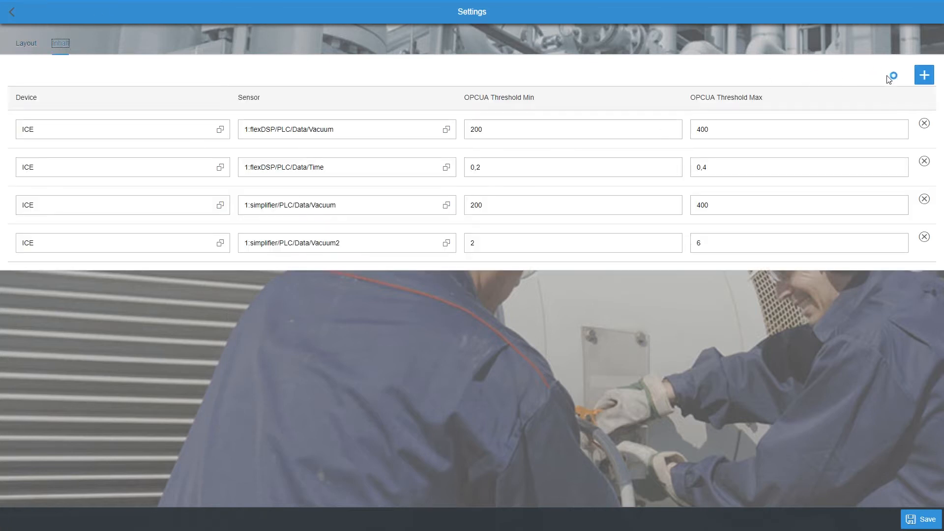
pyautogui.click(925, 75)
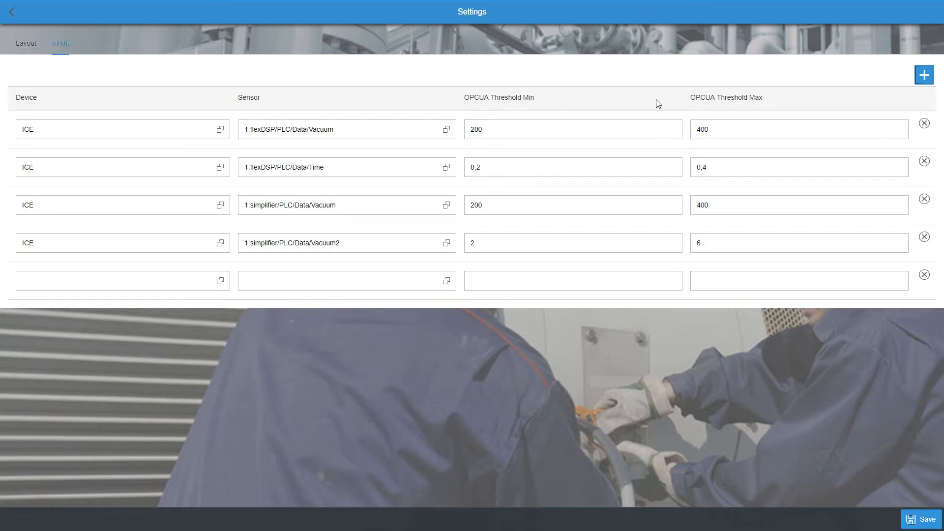
pyautogui.moveTo(925, 278)
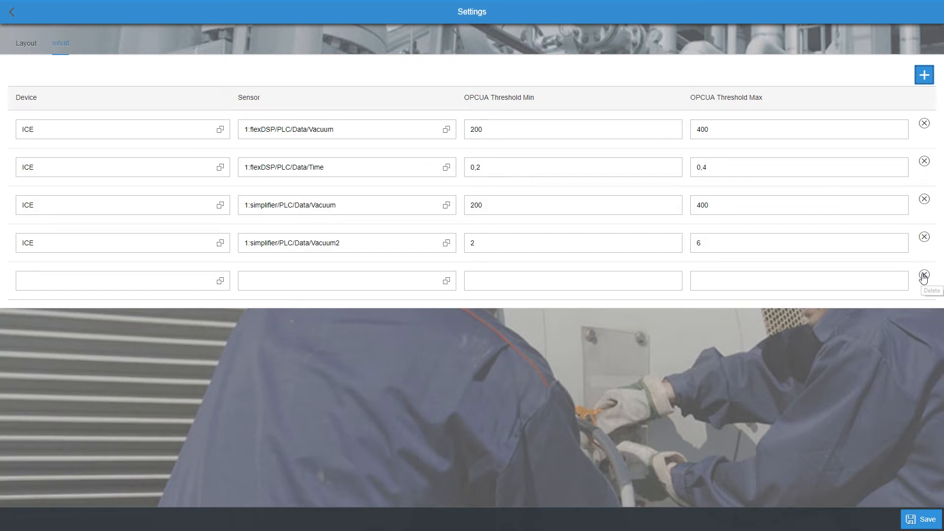
pyautogui.click(924, 281)
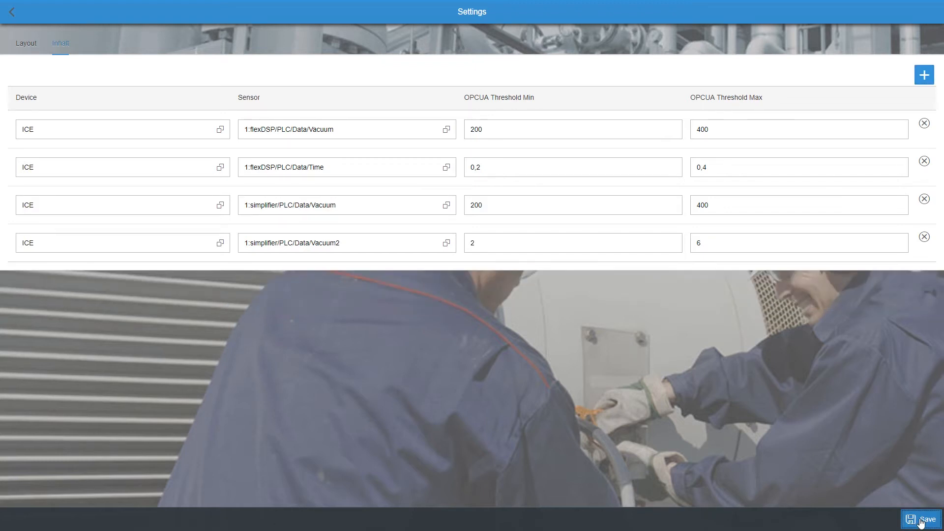
# - Save the sensor threshold settings and return to the dashboard
pyautogui.click(924, 519)
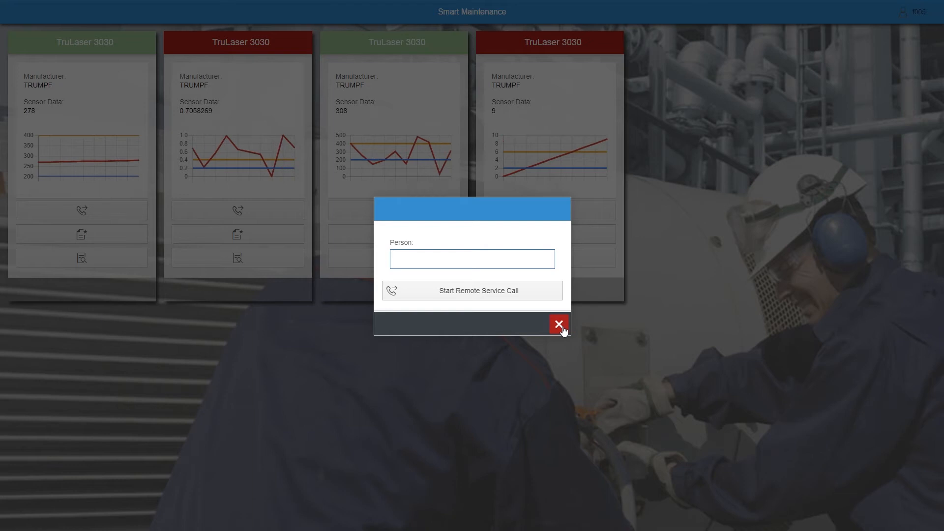
# - Close the Remote Service Call form, then open and close a tile's Create Notification form
pyautogui.click(559, 323)
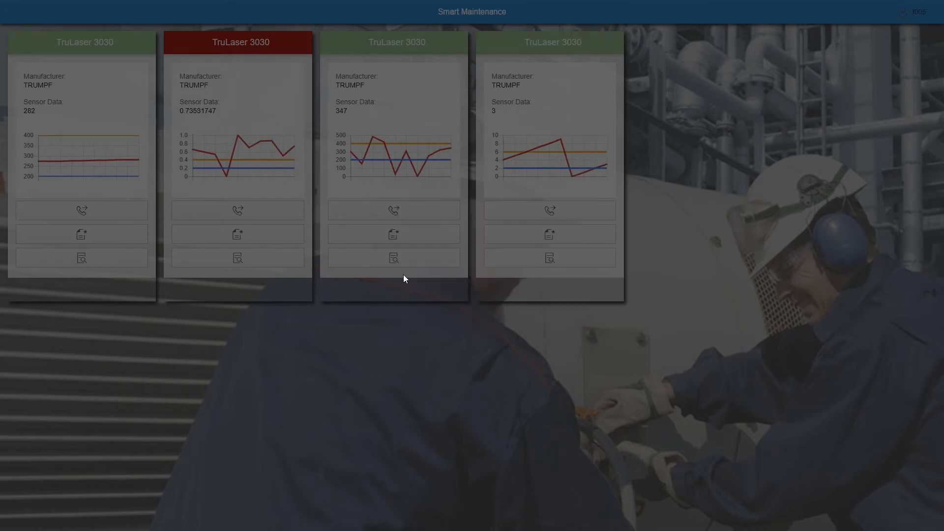
pyautogui.click(392, 234)
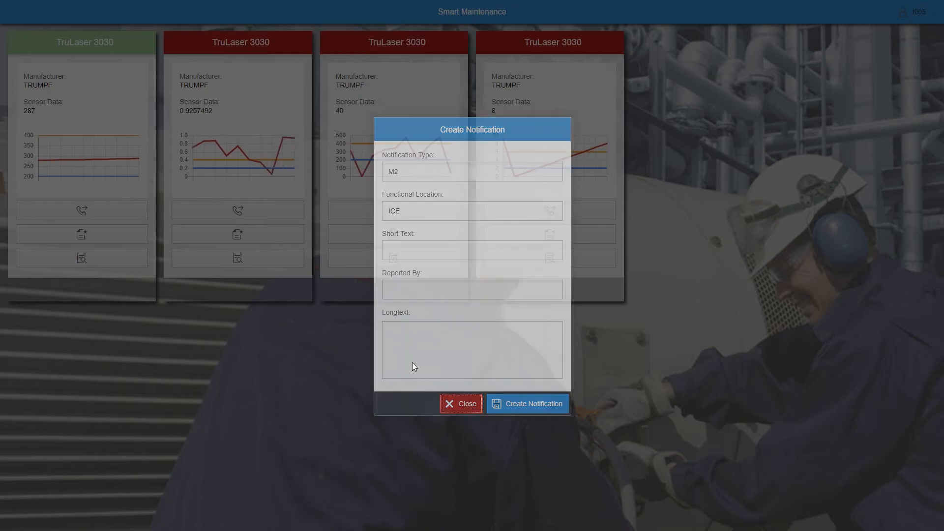
pyautogui.click(460, 403)
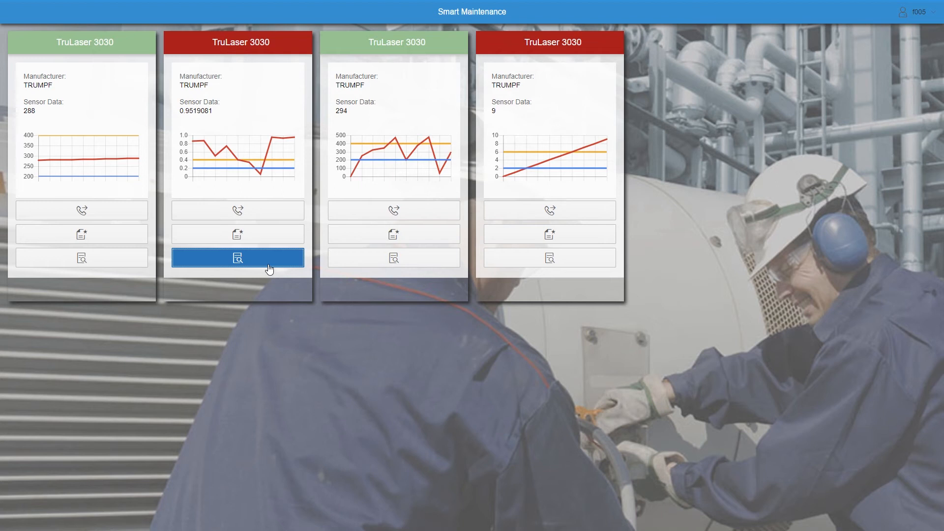
# - Open the second TruLaser 3030's detail page and expand the ICE structure list
pyautogui.click(237, 258)
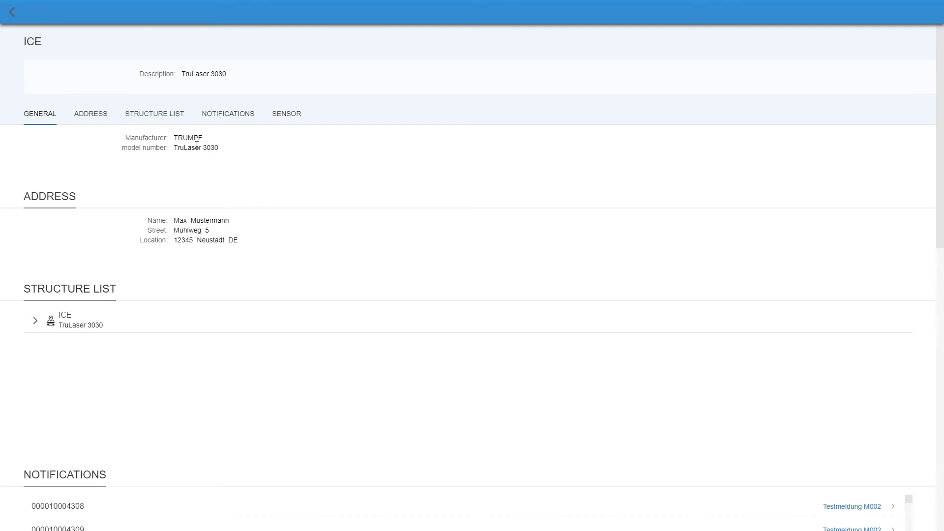
pyautogui.moveTo(228, 166)
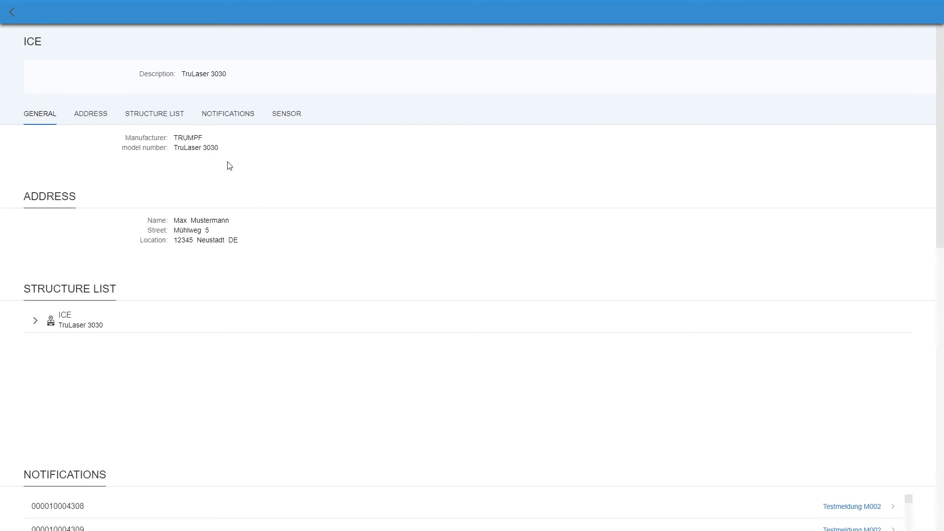
pyautogui.moveTo(245, 232)
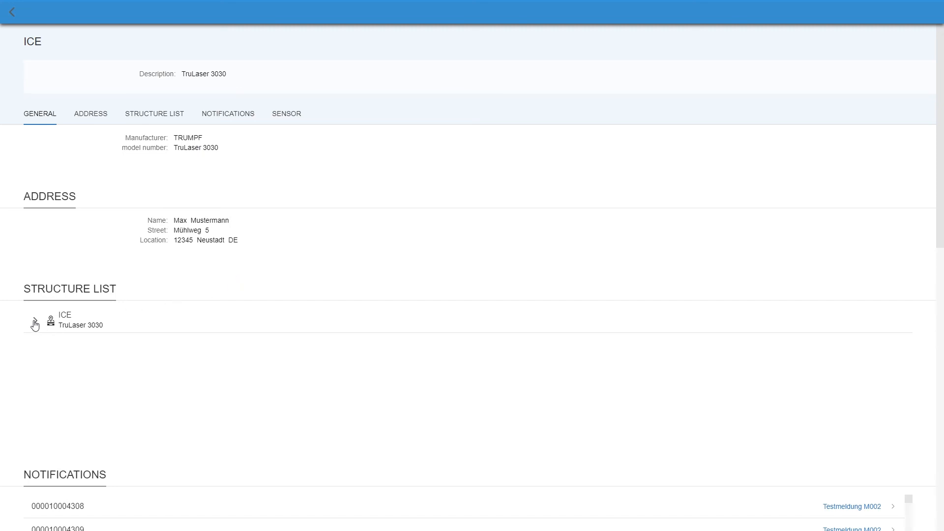
pyautogui.click(34, 319)
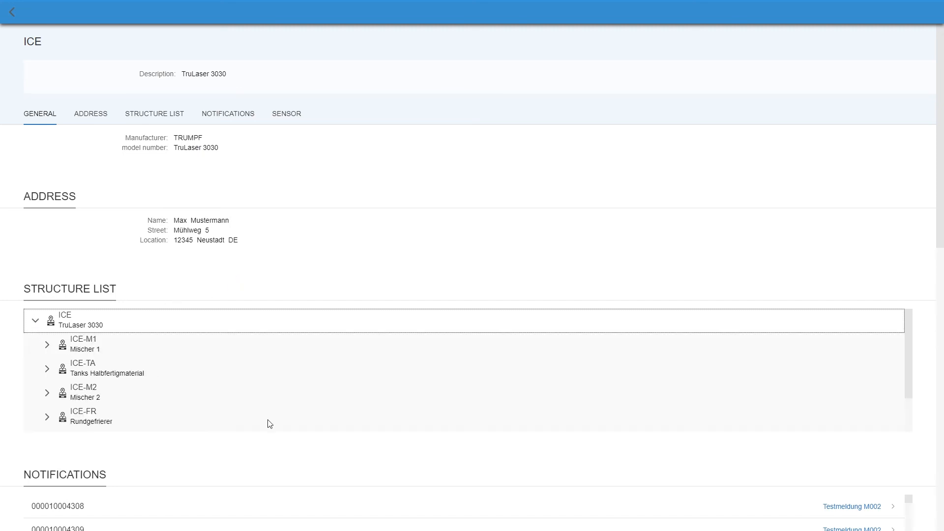
pyautogui.moveTo(287, 451)
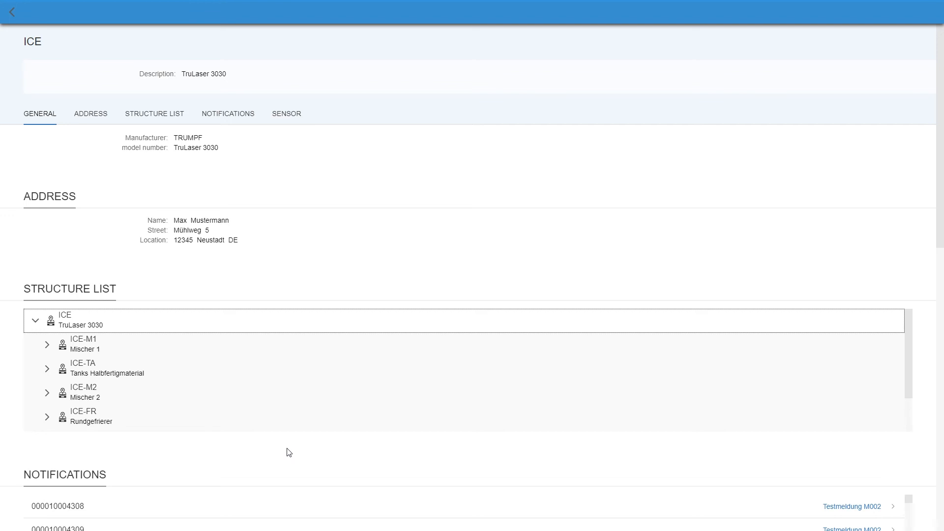
pyautogui.scroll(-3)
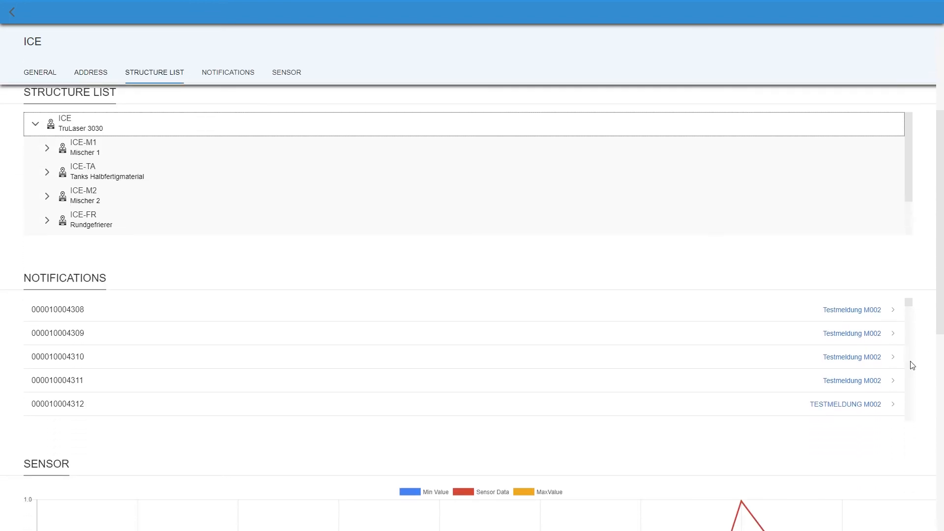
pyautogui.scroll(-3)
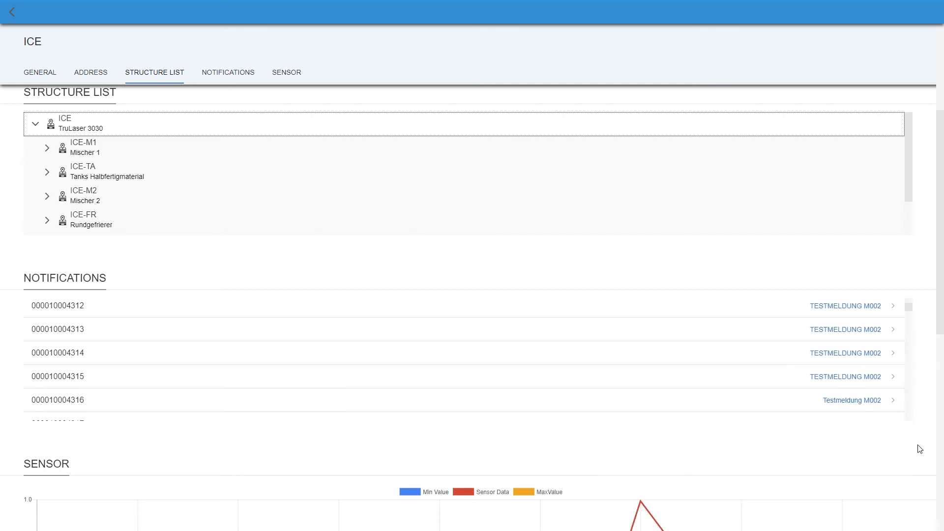
pyautogui.scroll(-3)
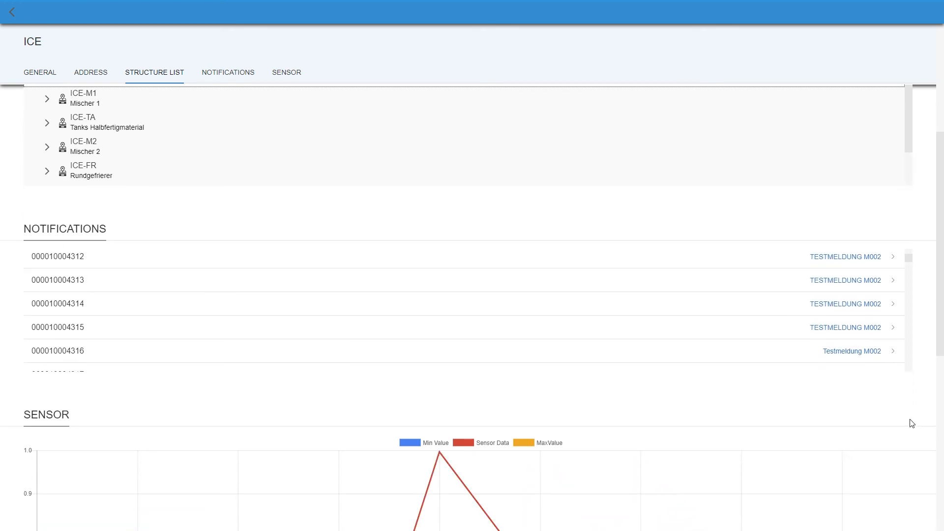
pyautogui.scroll(-3)
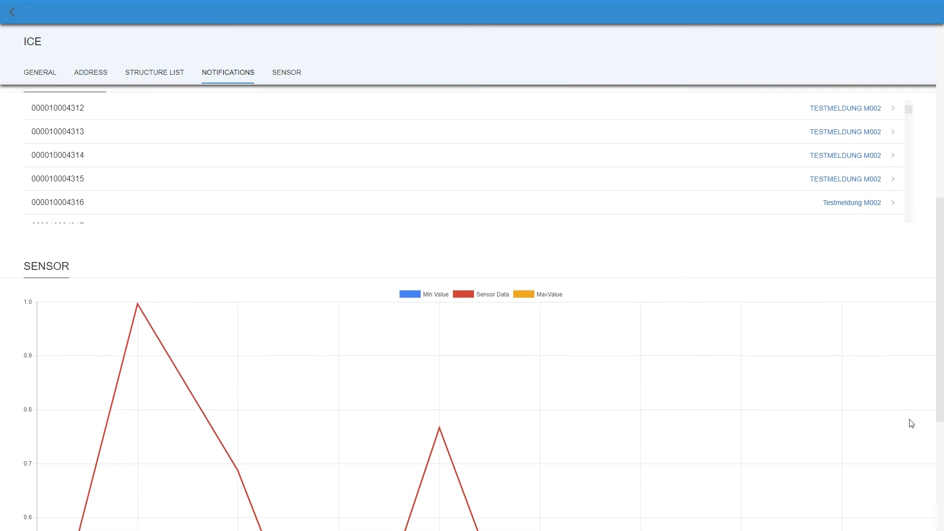
pyautogui.scroll(-3)
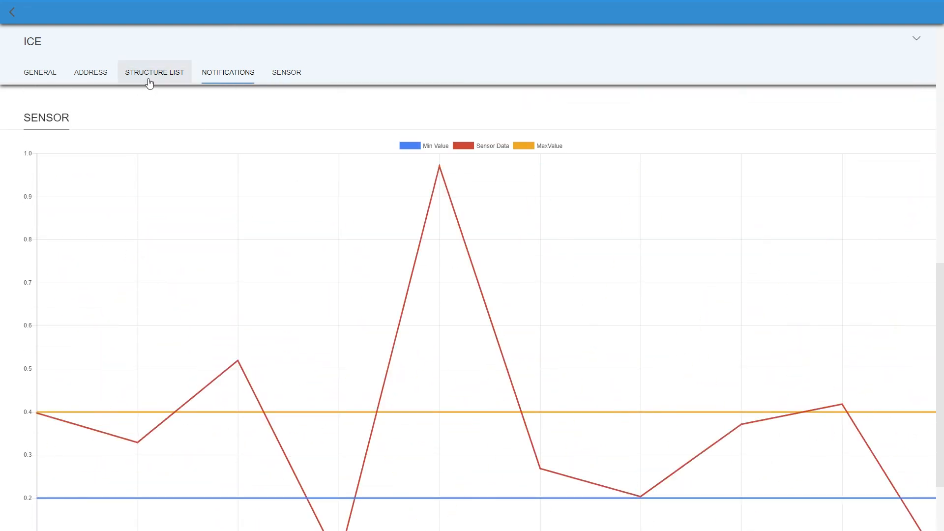
pyautogui.click(154, 72)
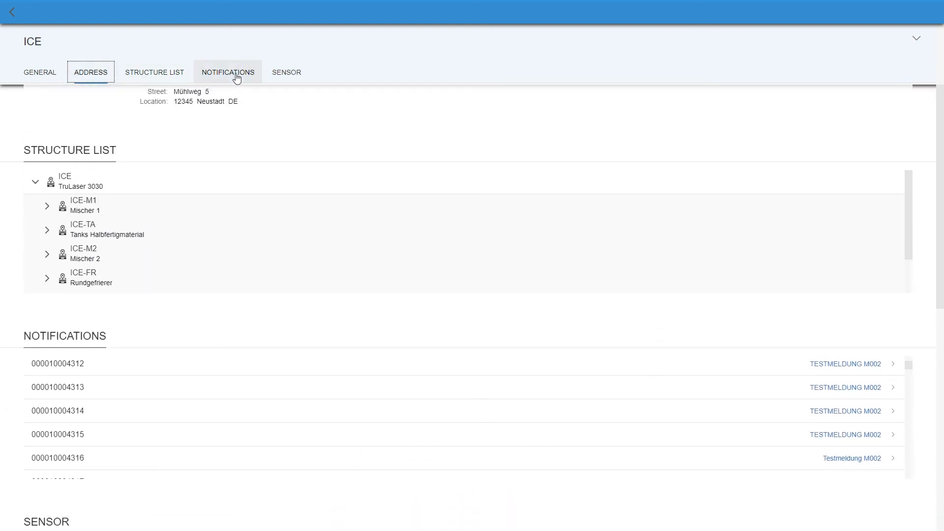
pyautogui.scroll(3)
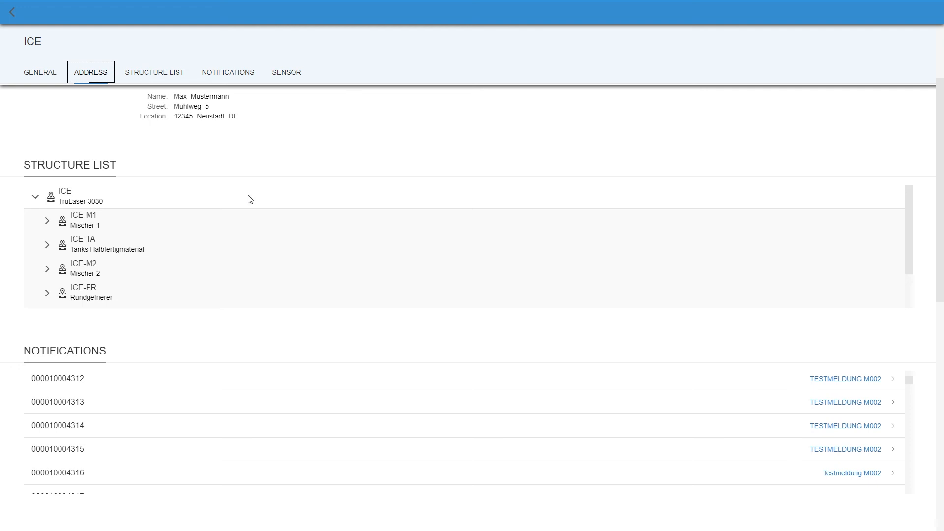